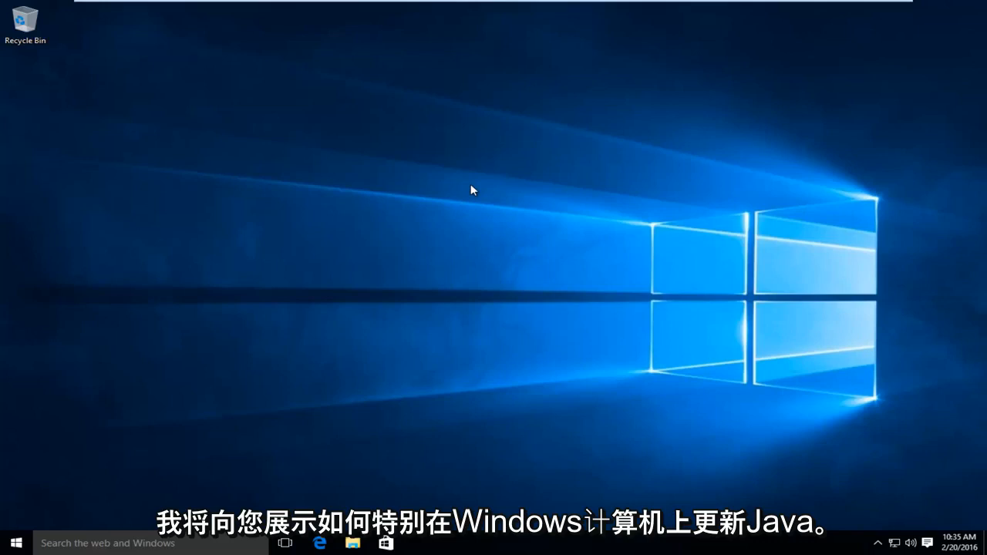
mouse_move(286, 193)
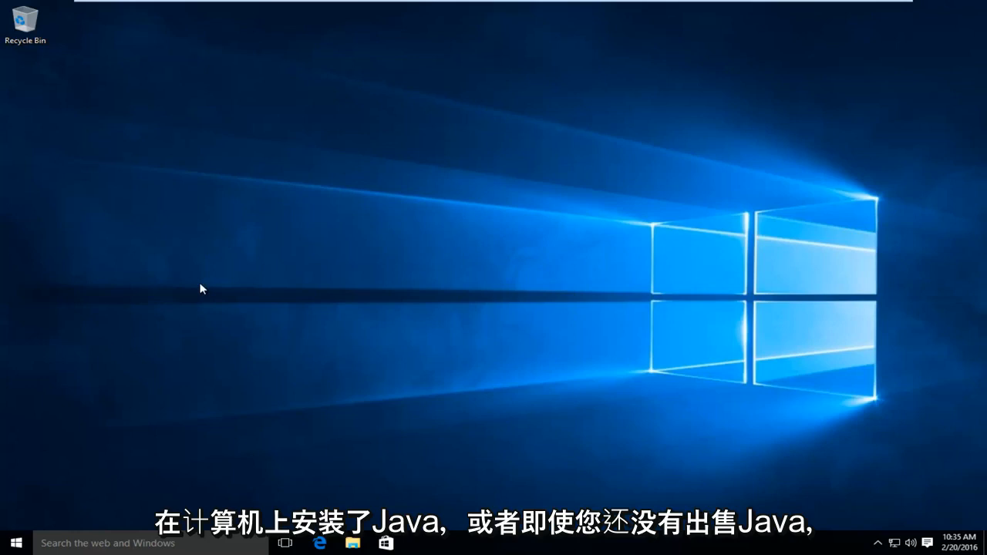
mouse_move(185, 268)
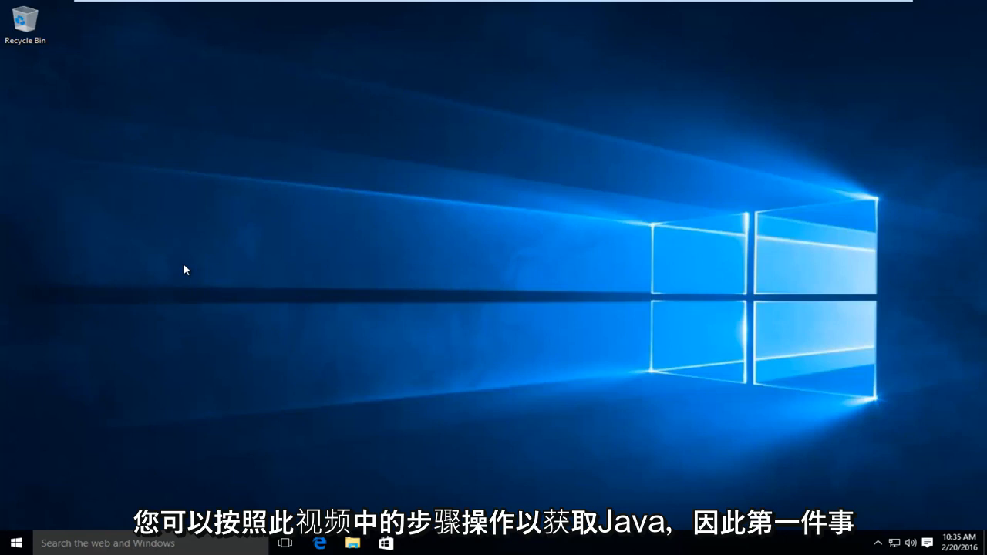
mouse_move(174, 379)
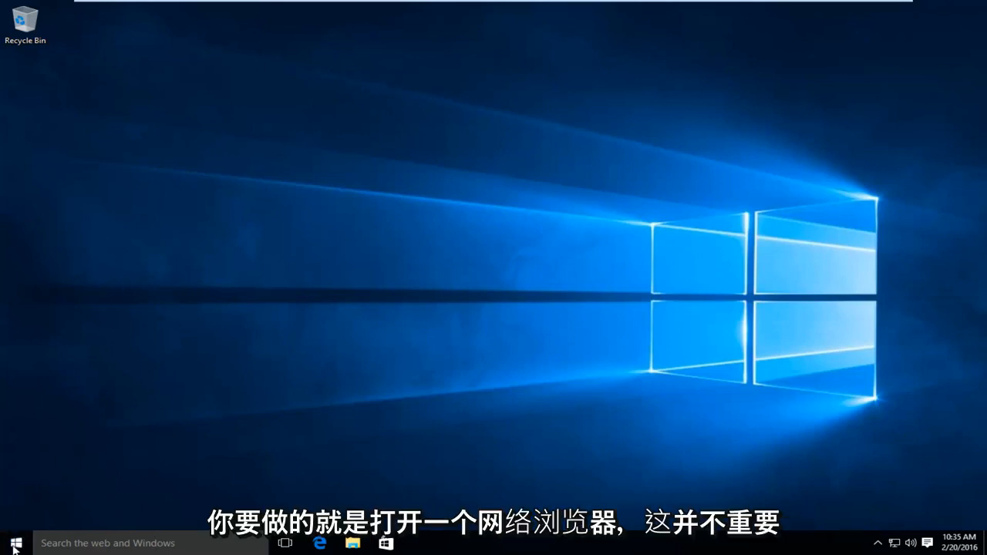
- Launch Internet Explorer from the Start menu search for 'internet'
click(14, 543)
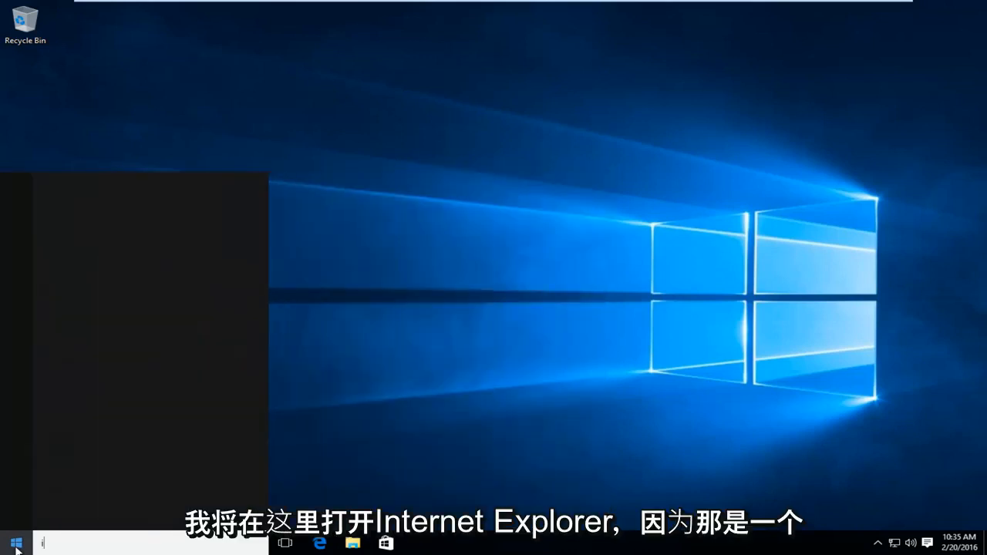
text(internet)
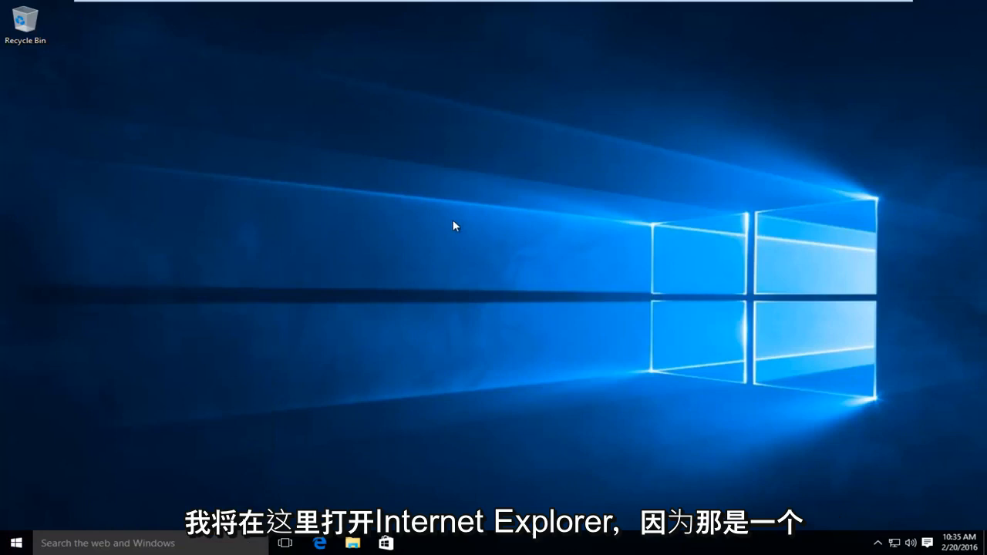
click(320, 543)
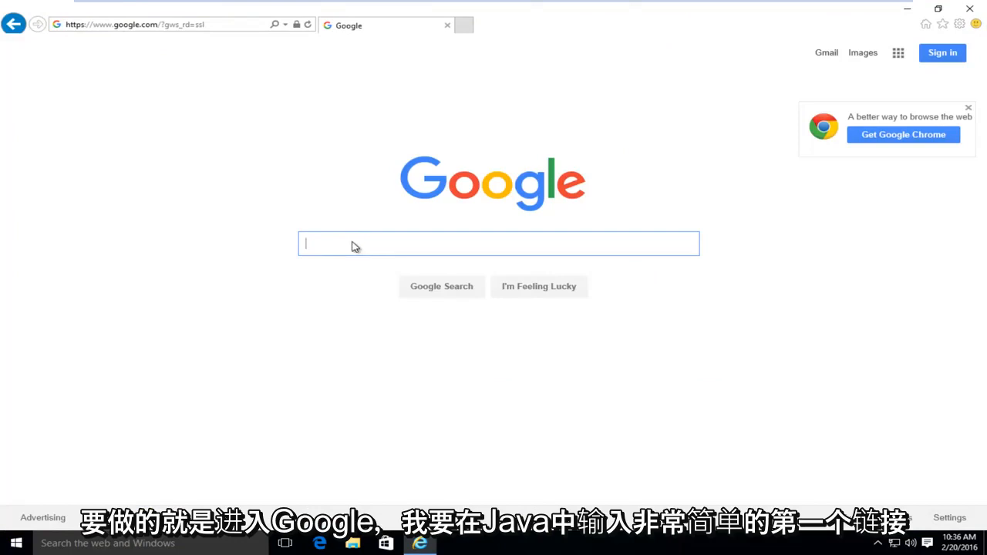
- Run a Google search for 'java' to list the java.com download result first
text(java)
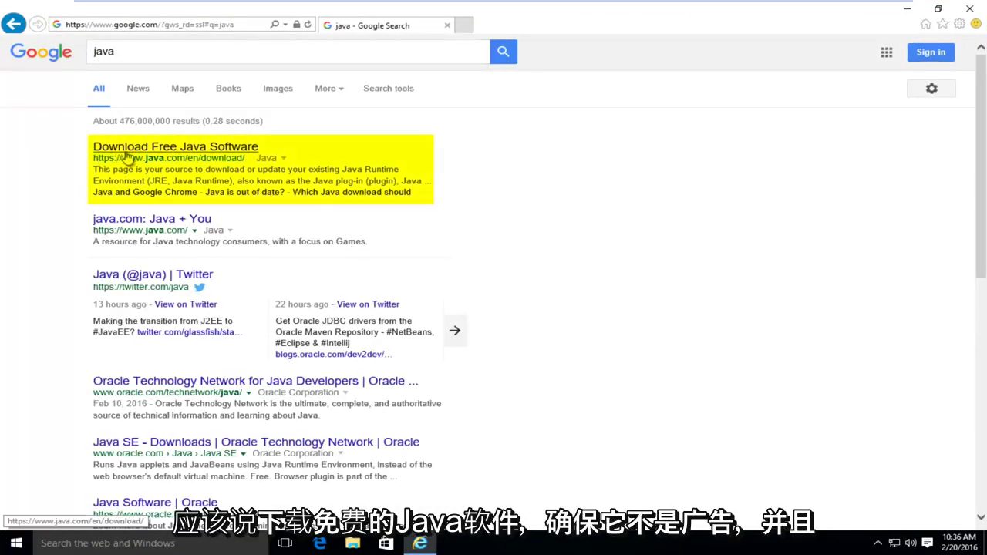
mouse_move(65, 157)
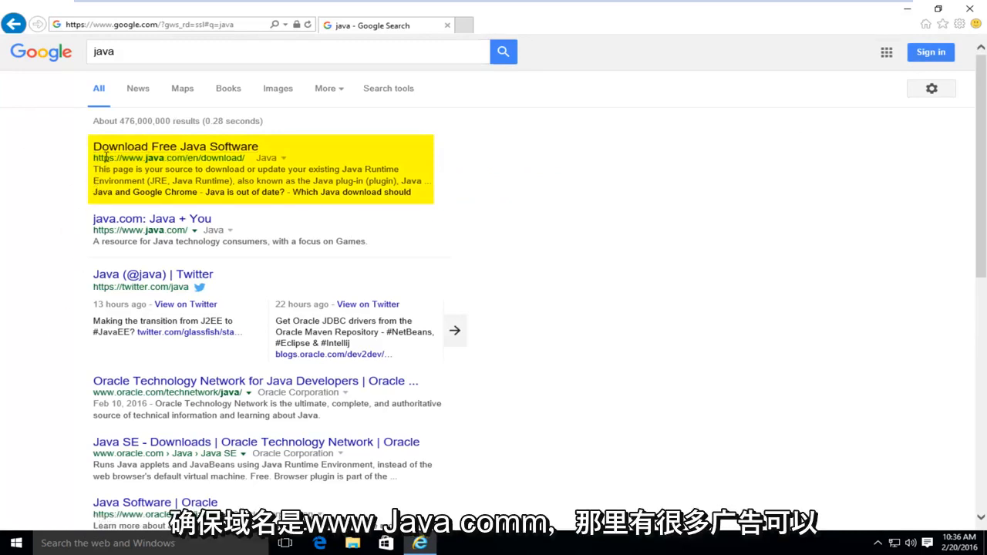
double_click(131, 157)
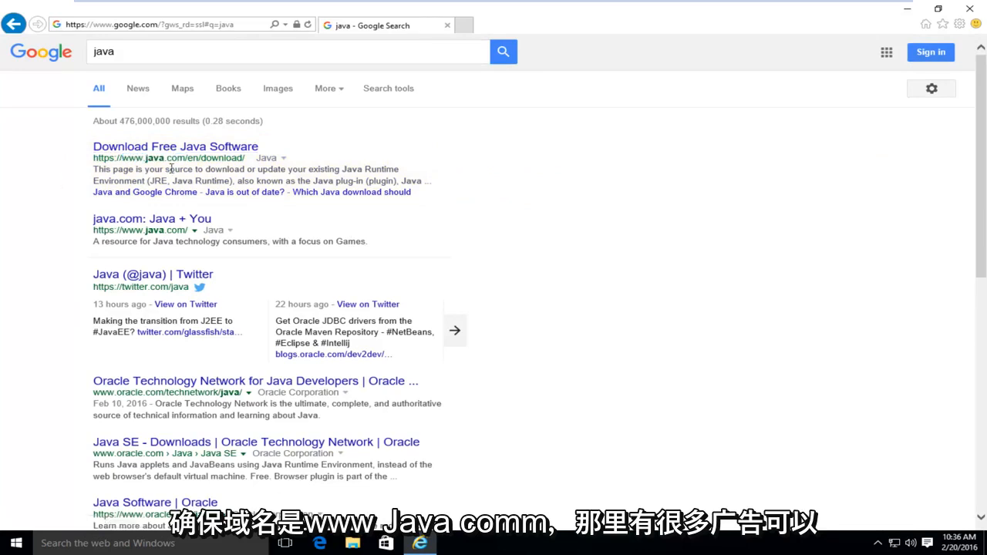
- From the java.com result, accept the license and start downloading JavaSetup8u73.exe
click(176, 145)
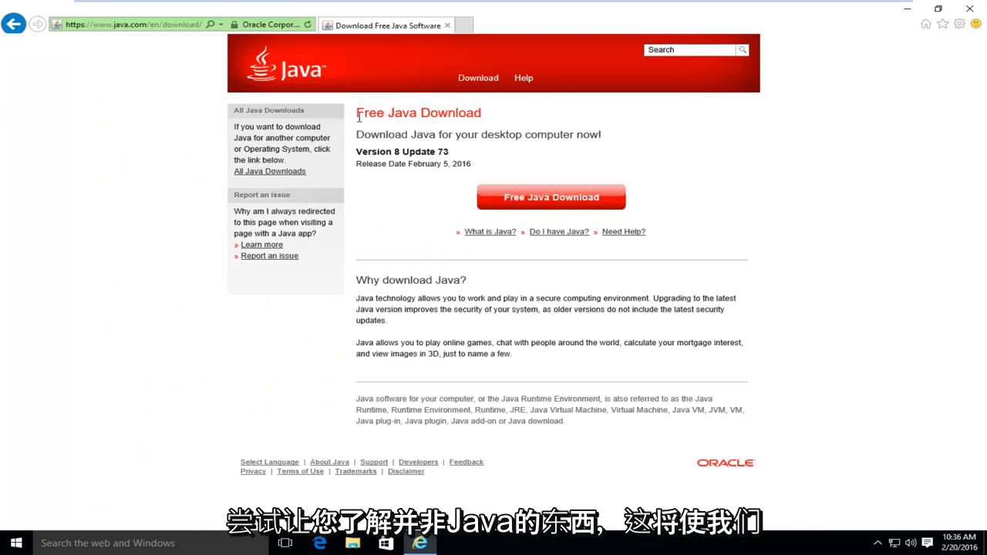
mouse_move(481, 422)
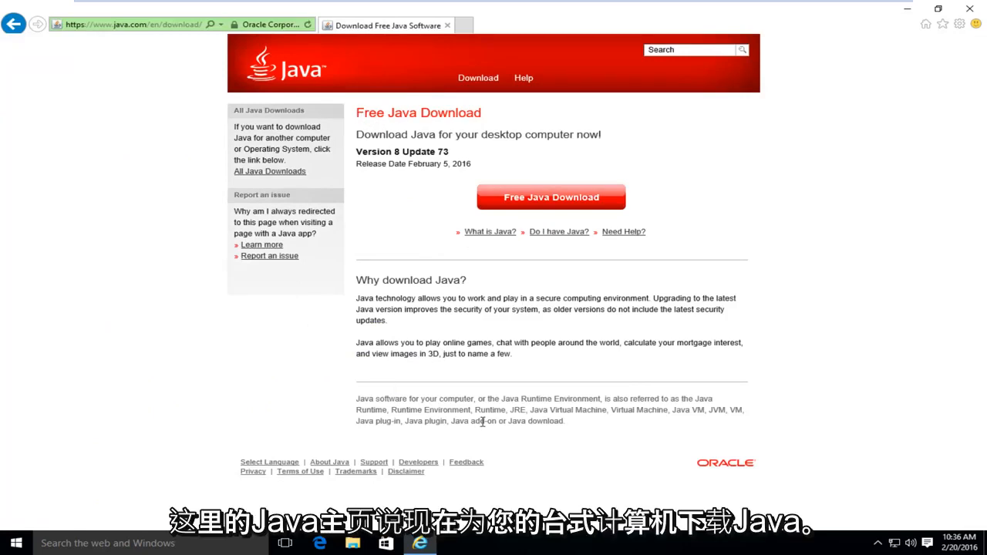
mouse_move(370, 145)
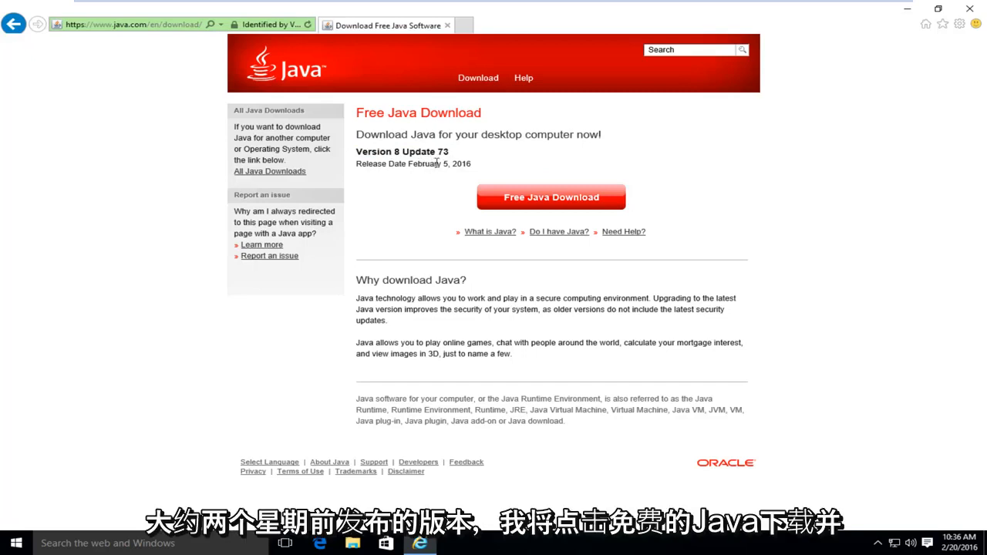
mouse_move(520, 199)
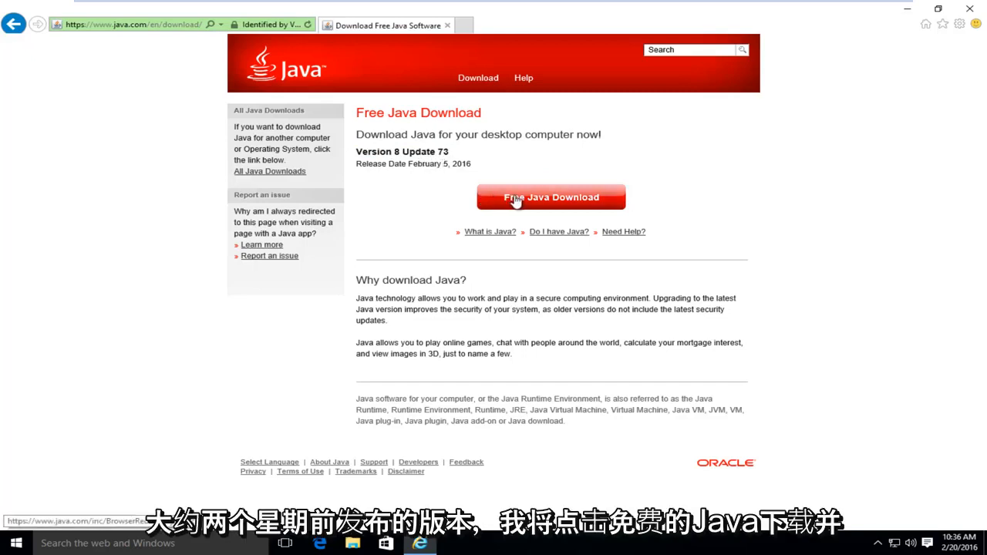
click(552, 198)
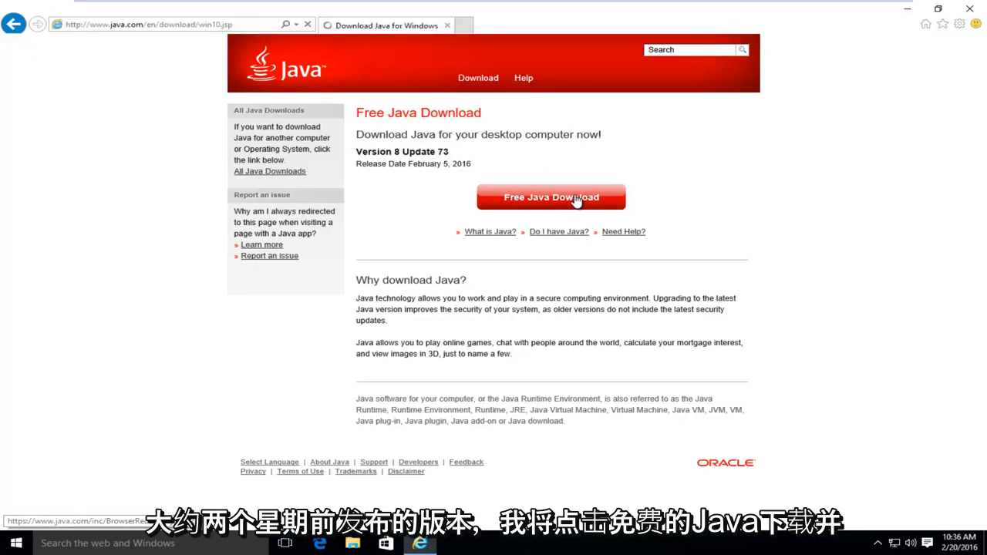
click(552, 197)
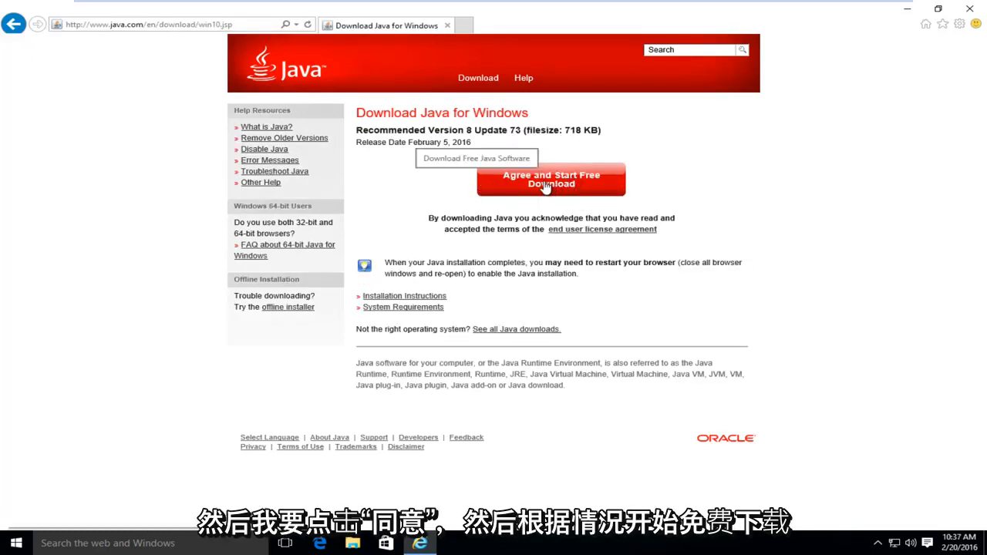
click(552, 179)
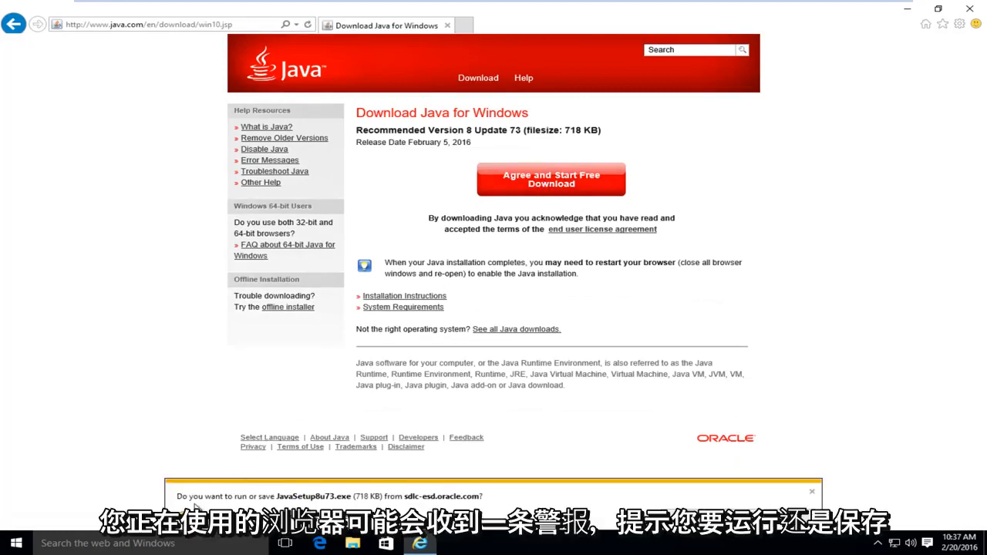
mouse_move(261, 509)
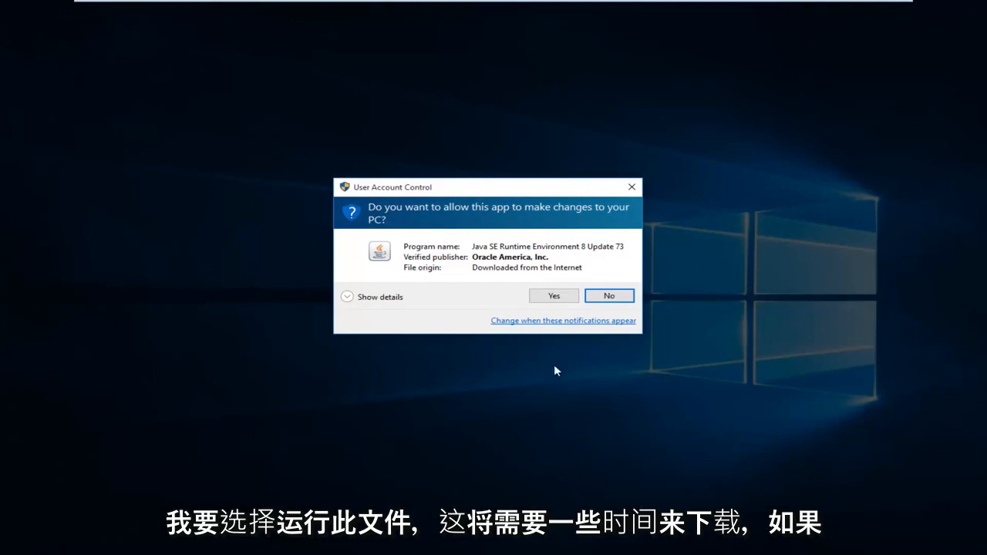
mouse_move(422, 219)
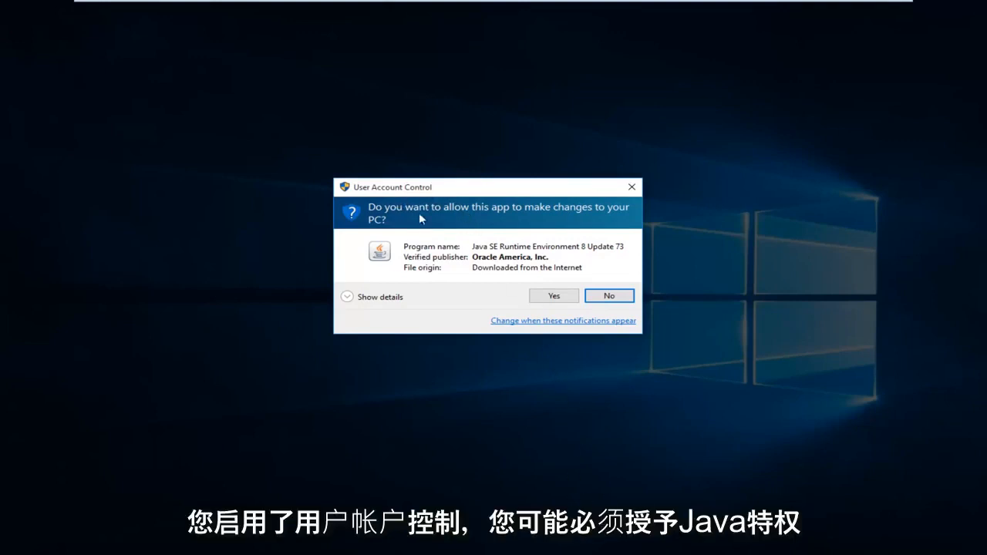
mouse_move(487, 241)
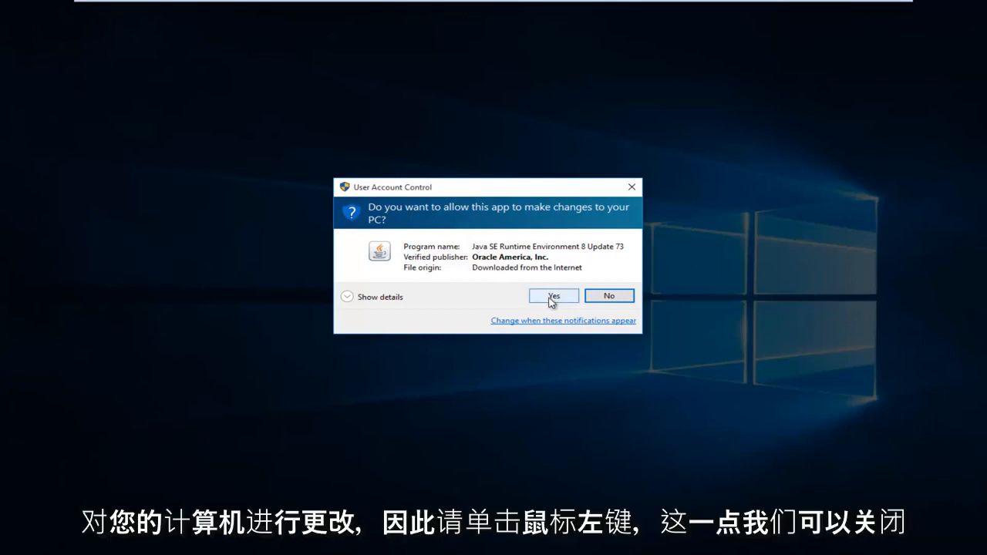
- Grant the Java installer permission in the User Account Control prompt
click(552, 296)
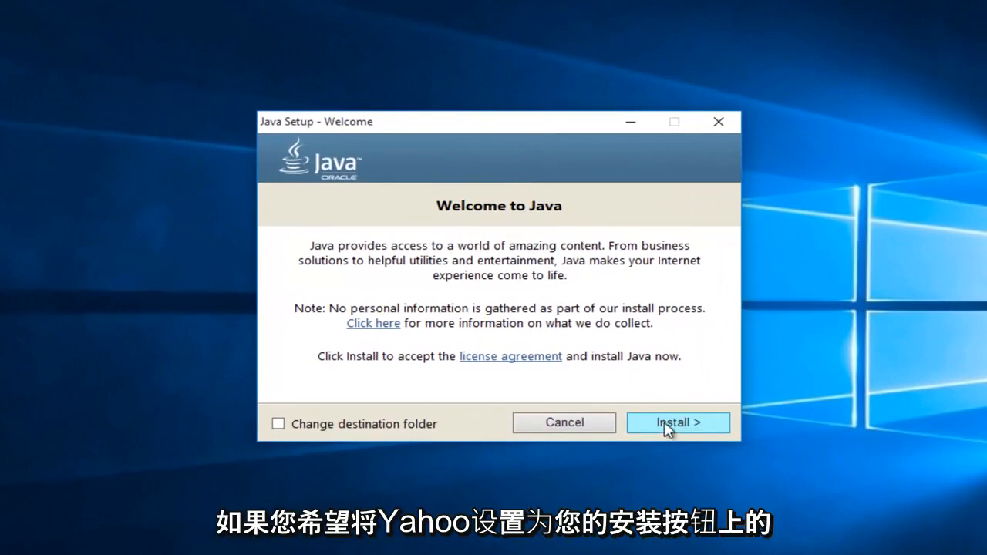
- Begin the Java install and choose 'Do not update browser settings' to decline the Yahoo offer
click(678, 423)
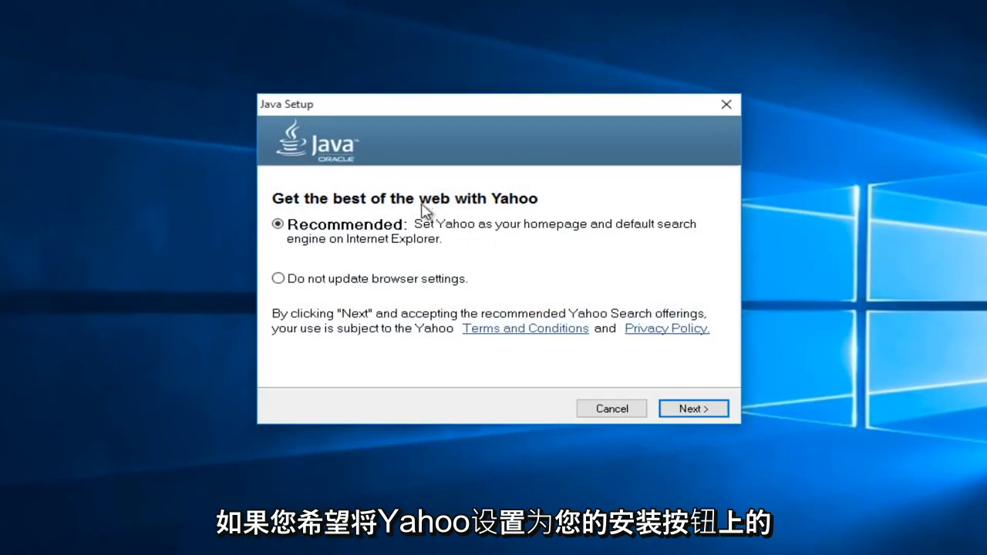
mouse_move(532, 235)
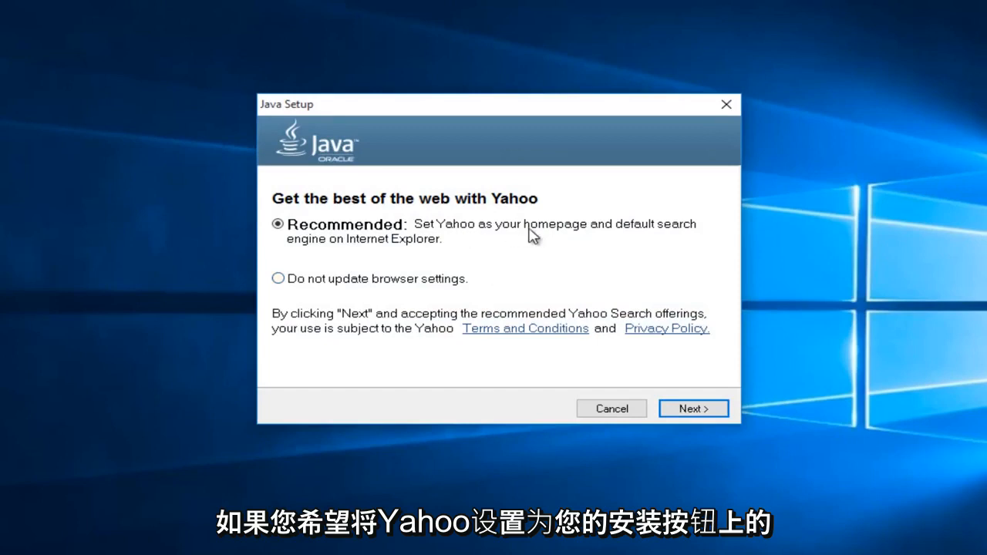
mouse_move(364, 247)
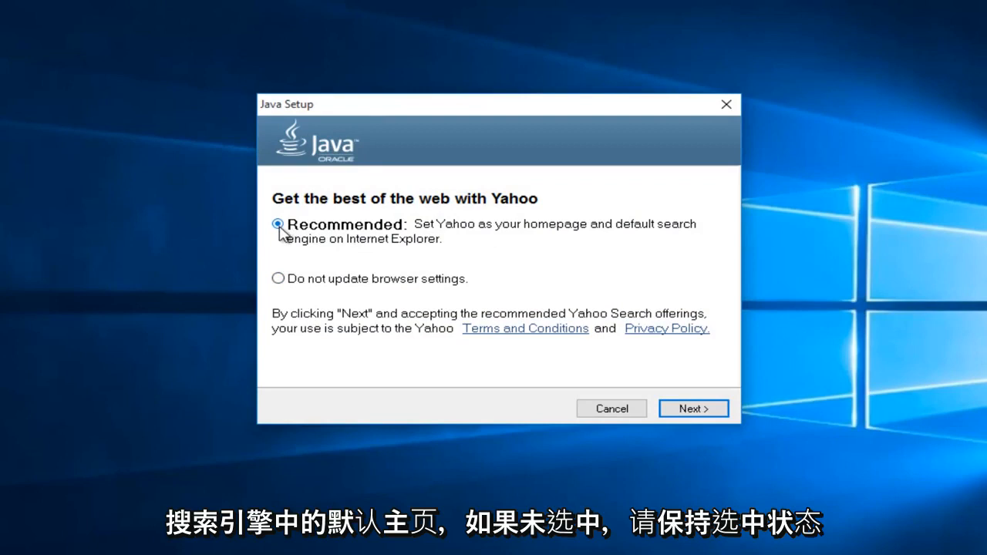
click(277, 278)
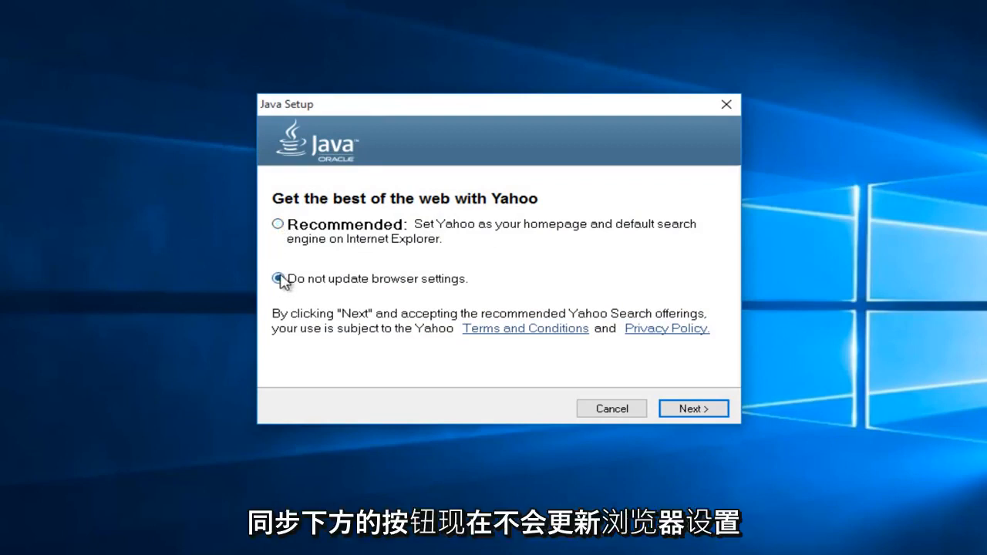
click(277, 279)
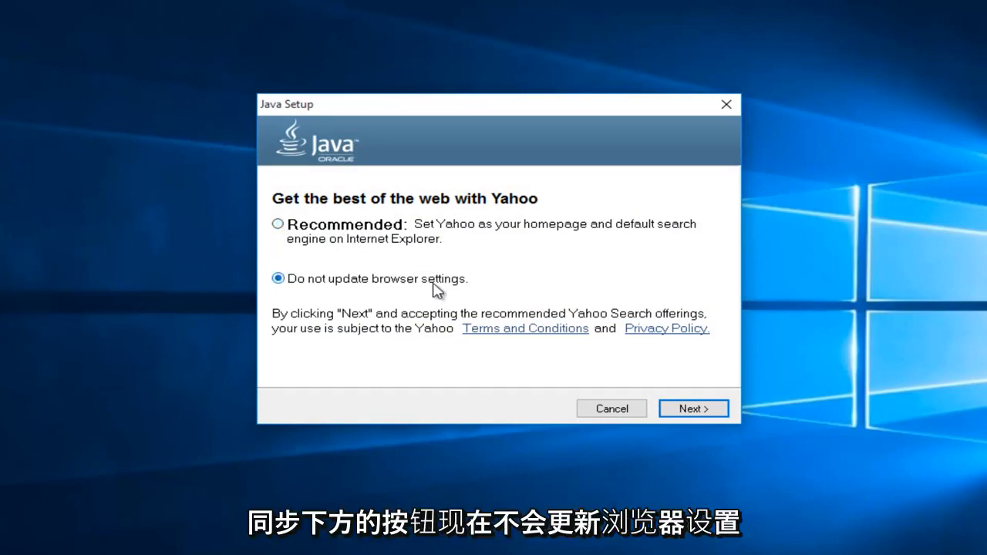
mouse_move(509, 246)
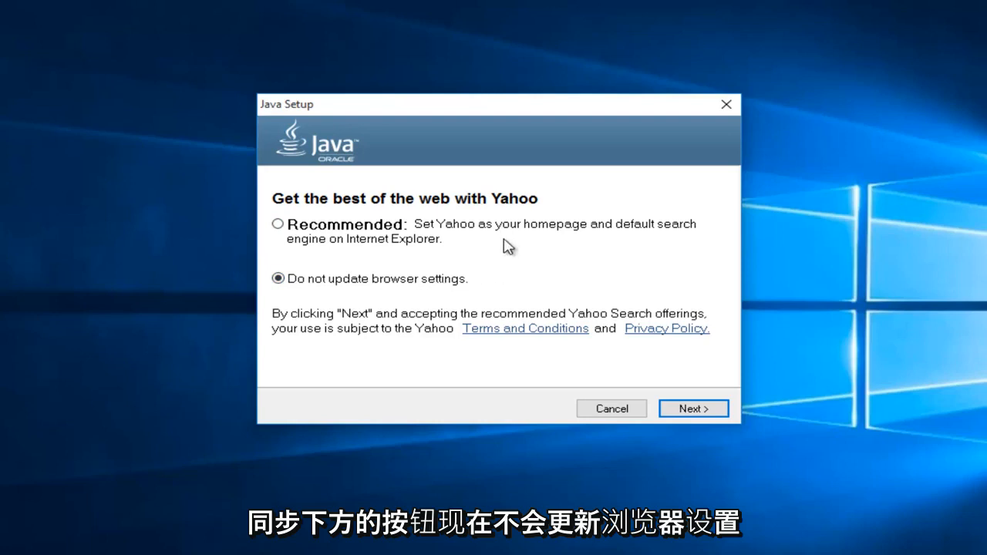
mouse_move(503, 240)
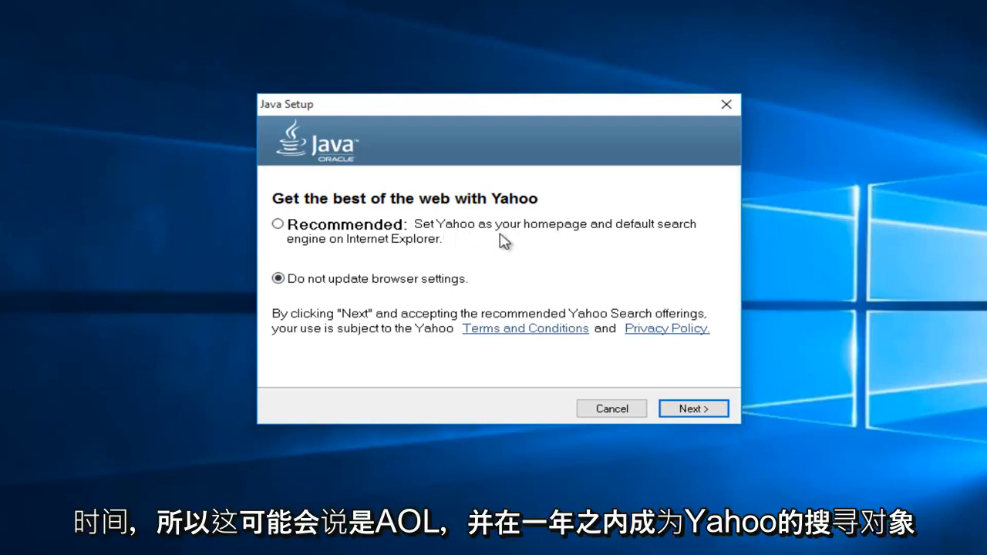
mouse_move(447, 231)
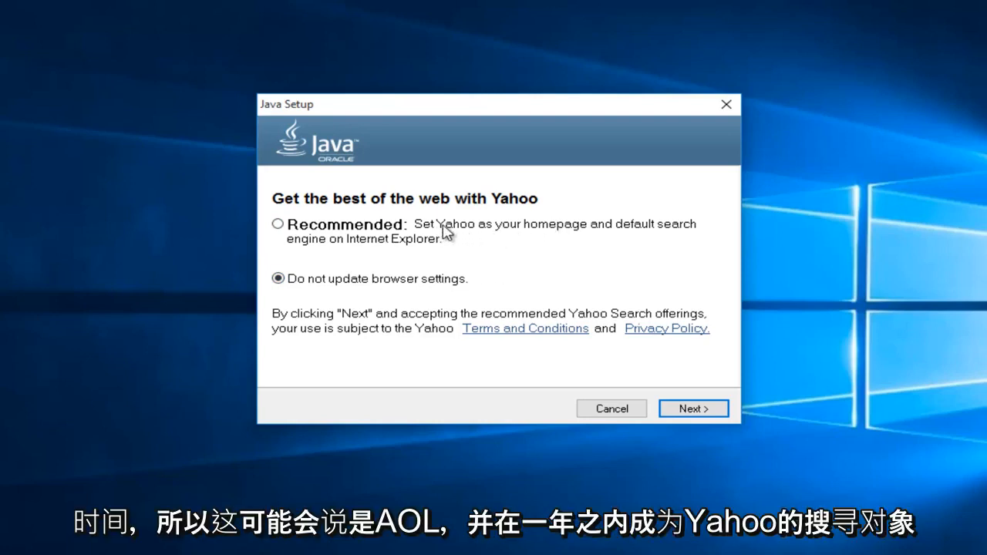
mouse_move(453, 237)
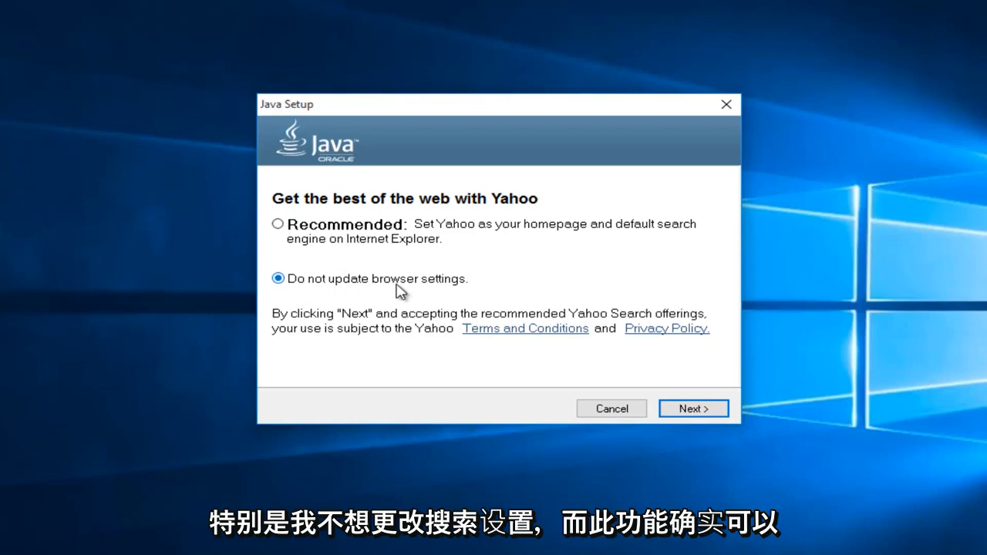
mouse_move(472, 237)
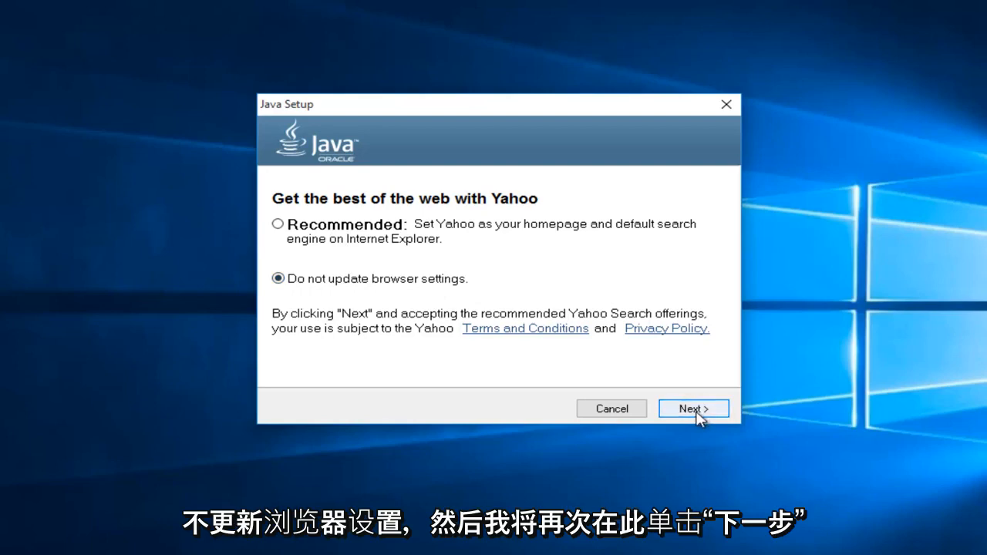
click(694, 409)
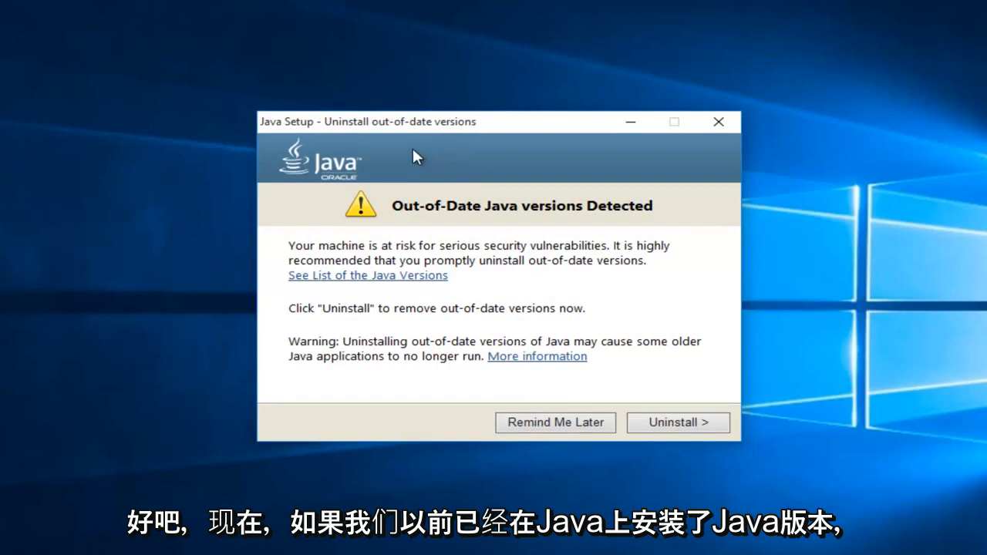
mouse_move(416, 261)
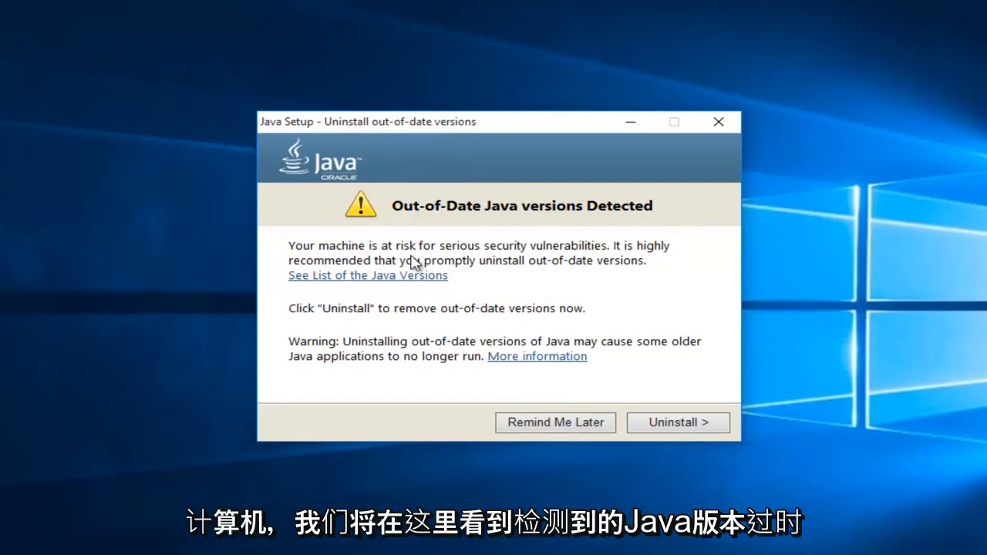
mouse_move(558, 219)
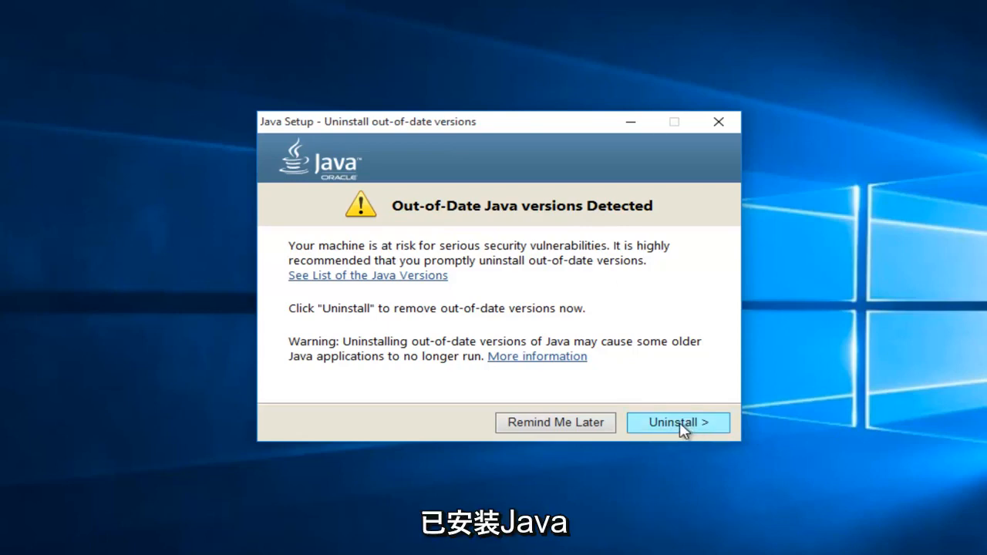
- Uninstall the out-of-date Java versions detected by Java Setup
click(678, 422)
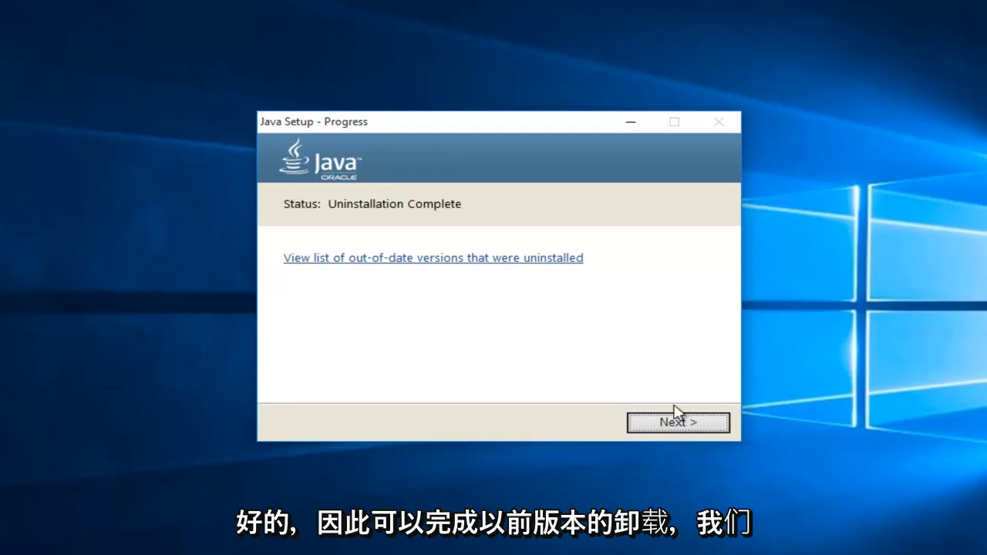
mouse_move(273, 220)
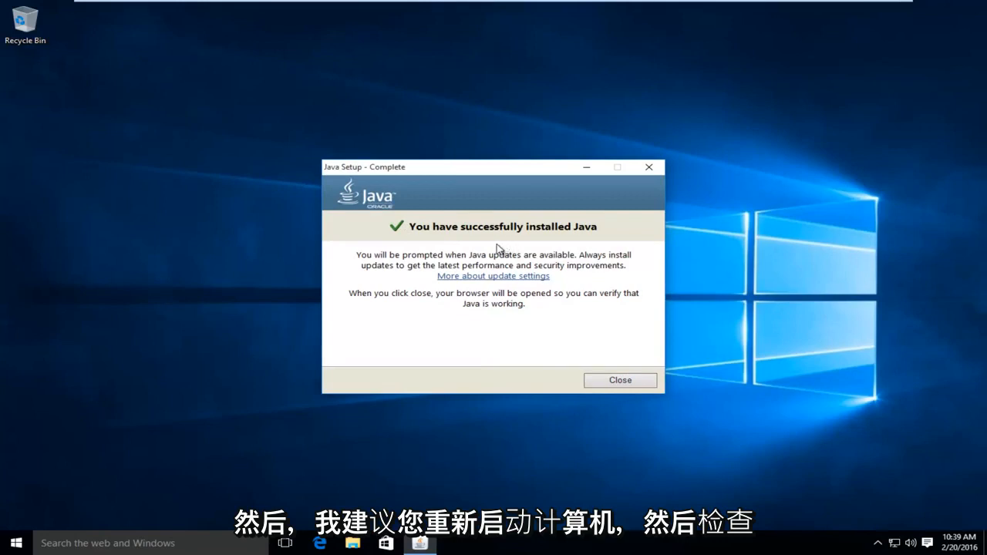
mouse_move(407, 475)
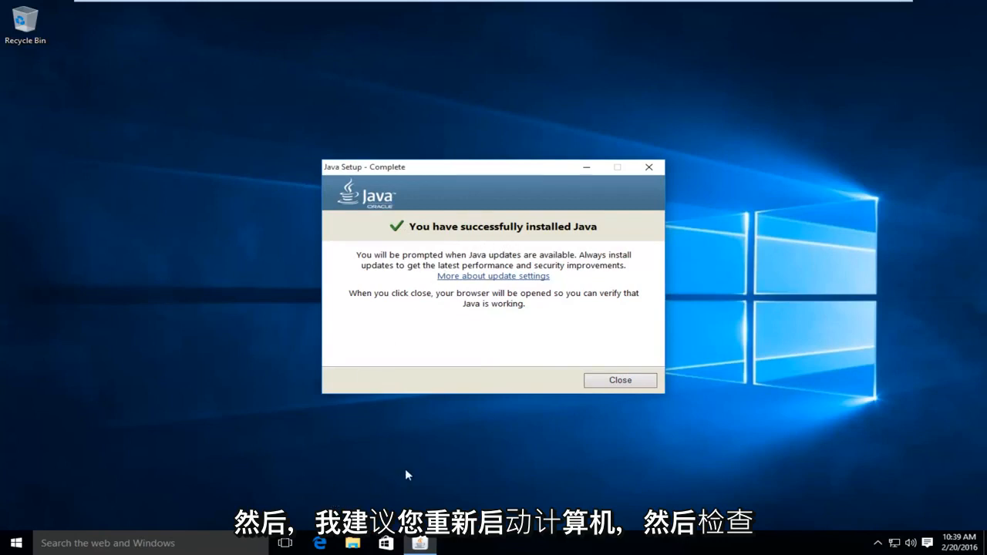
mouse_move(398, 172)
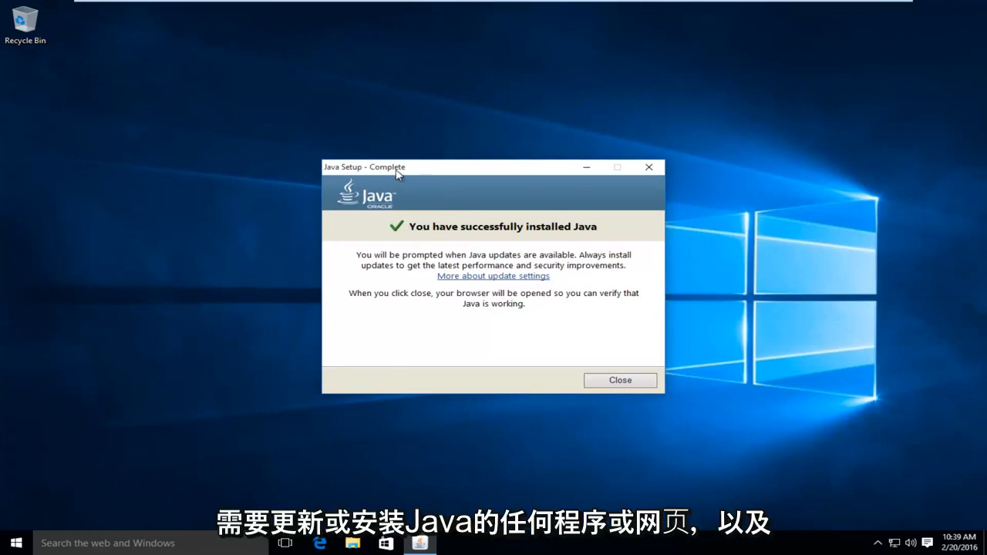
mouse_move(511, 250)
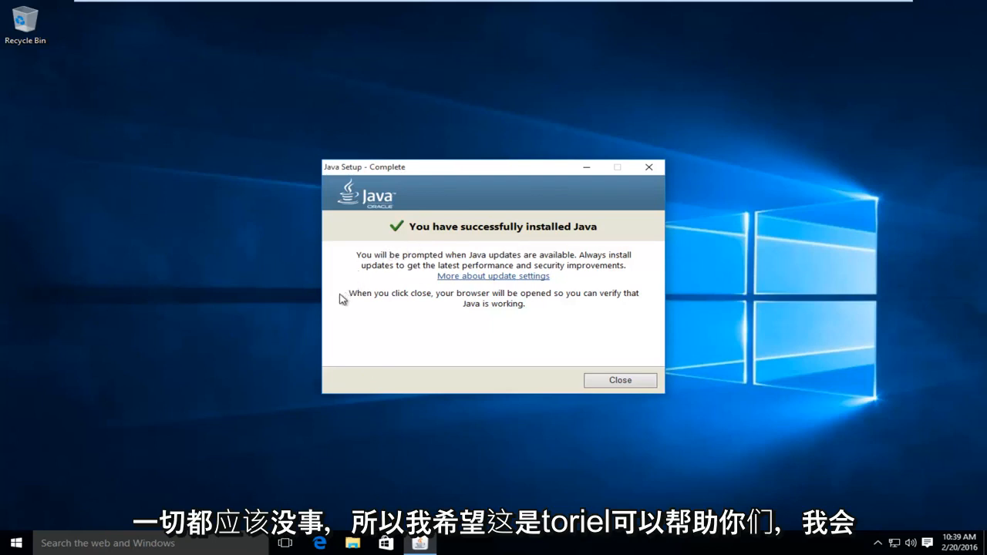
mouse_move(461, 253)
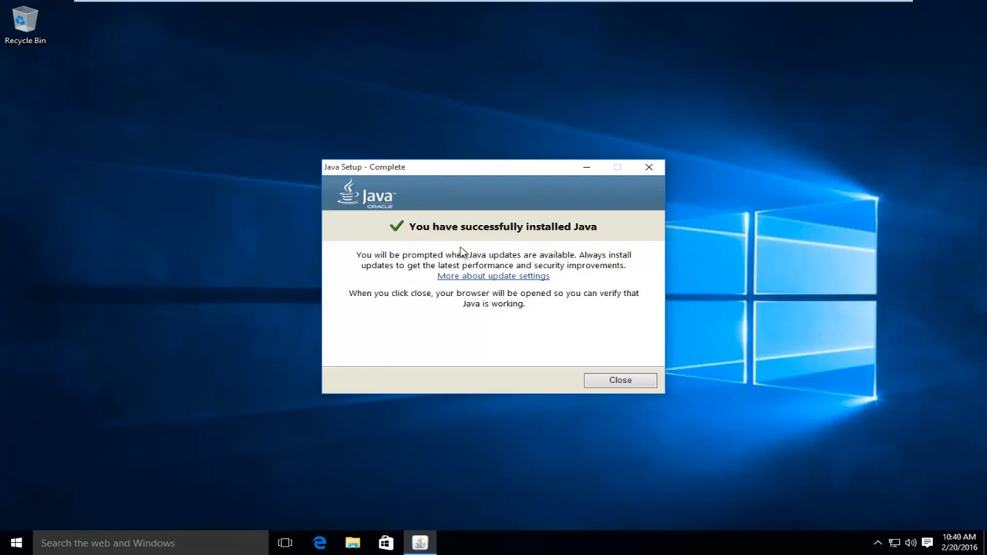